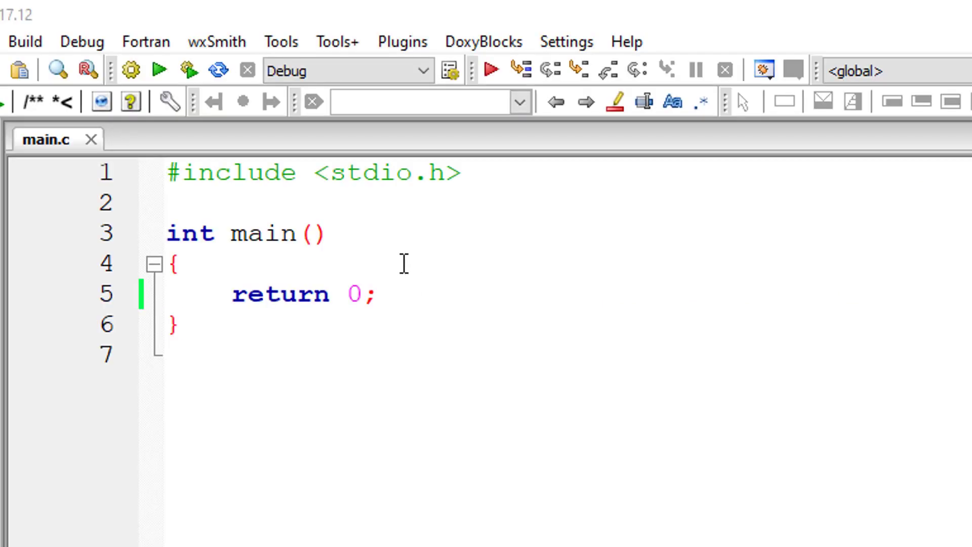
Step: Add the declaration float l, SA, volume at the top of main
{"action": "key", "text": "Enter"}
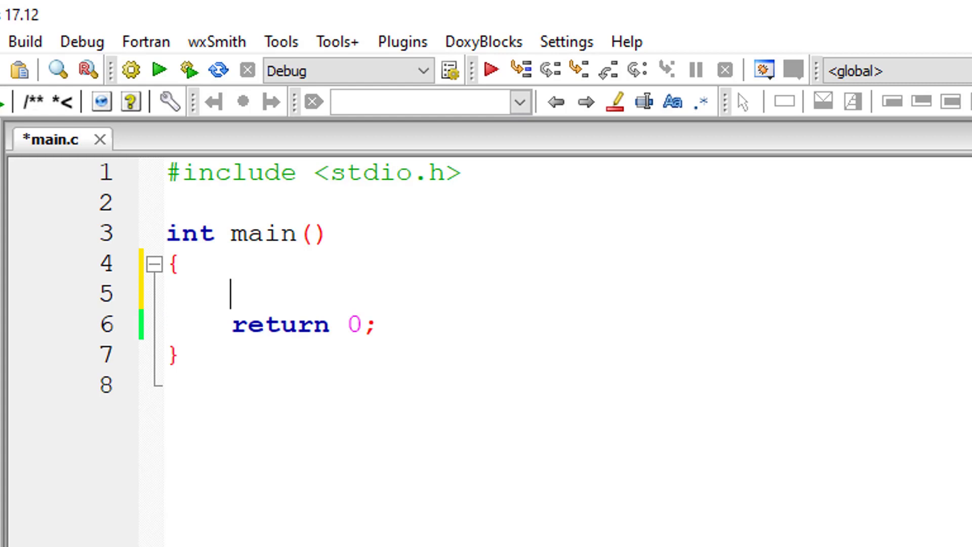
{"action": "type", "text": "float l"}
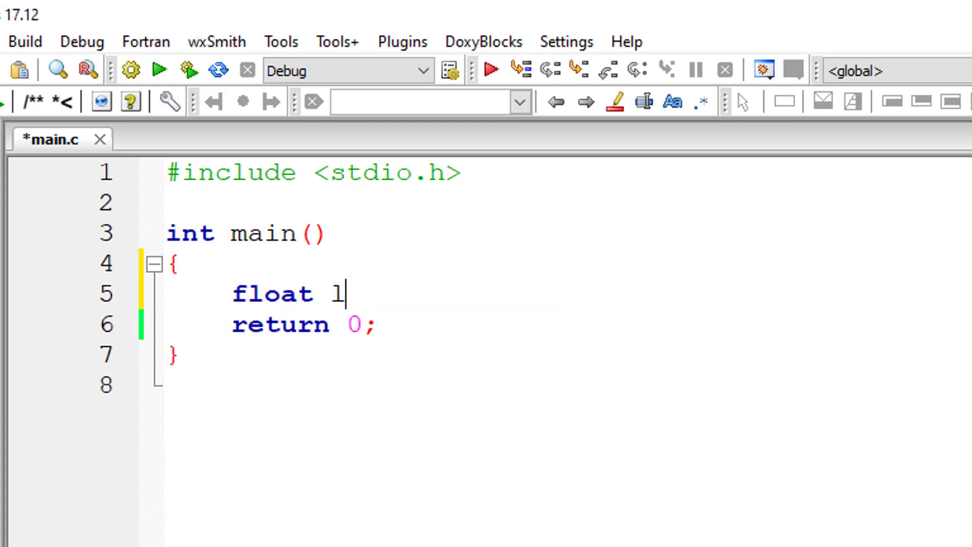
{"action": "type", "text": ","}
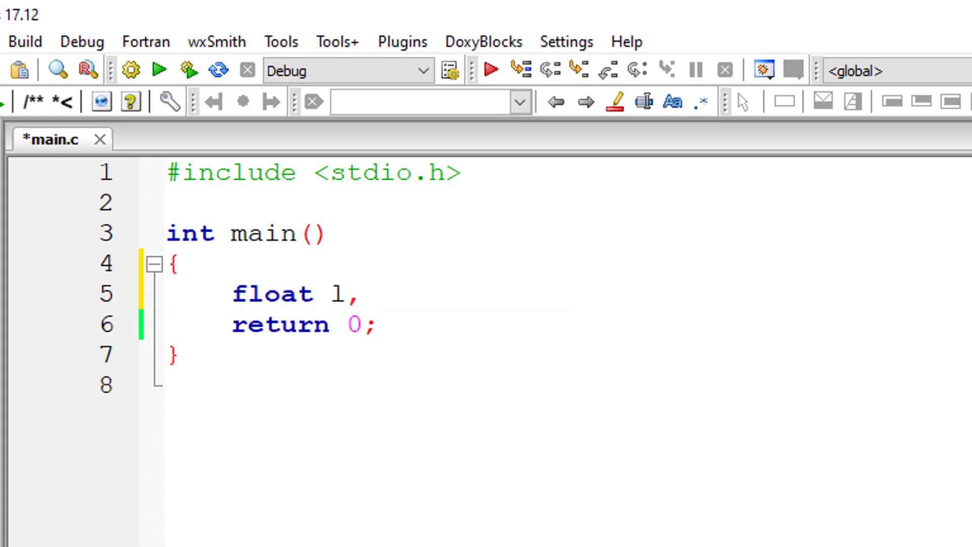
{"action": "type", "text": "SA,"}
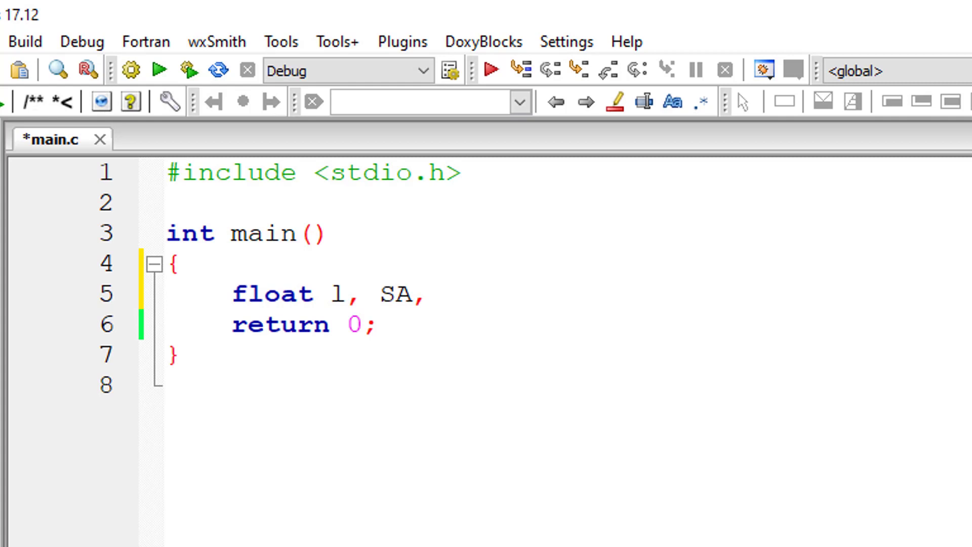
{"action": "type", "text": "volume;"}
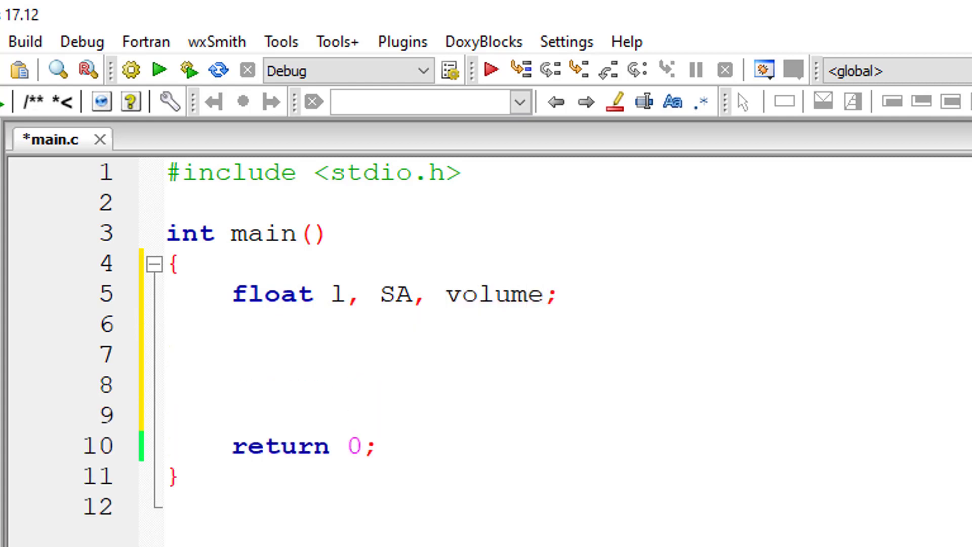
Step: Write a printf prompt "Enter length of any side of cube"
{"action": "type", "text": "printf(\"Enter\""}
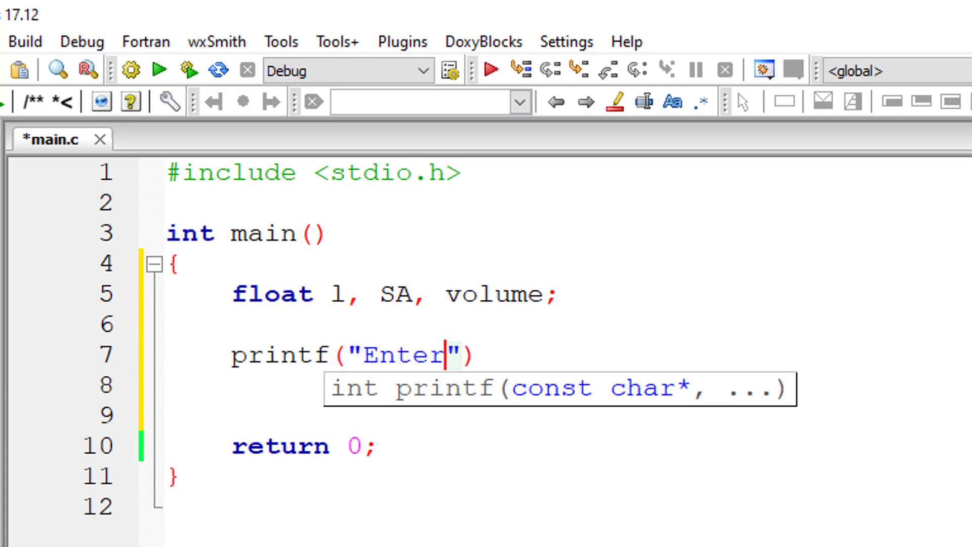
{"action": "type", "text": "length of a"}
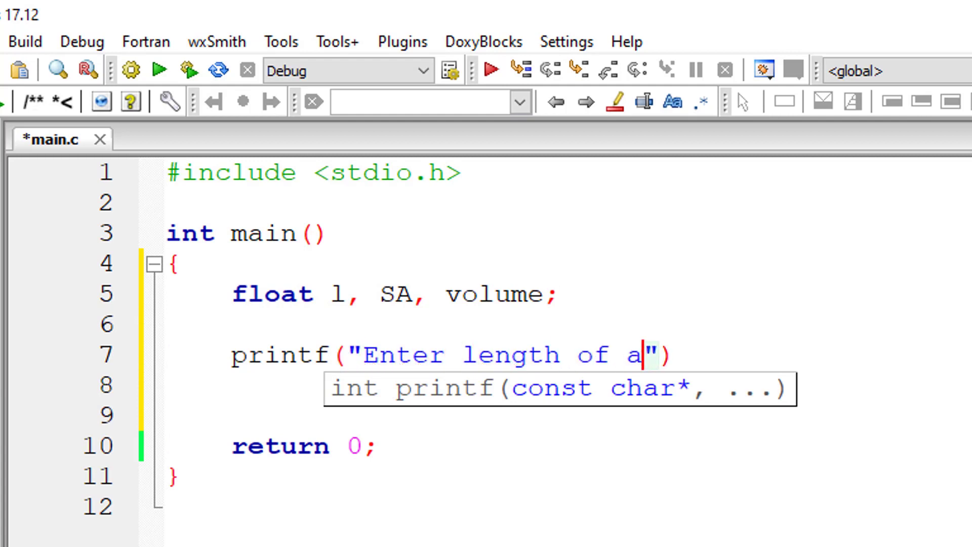
{"action": "type", "text": "ny side of a"}
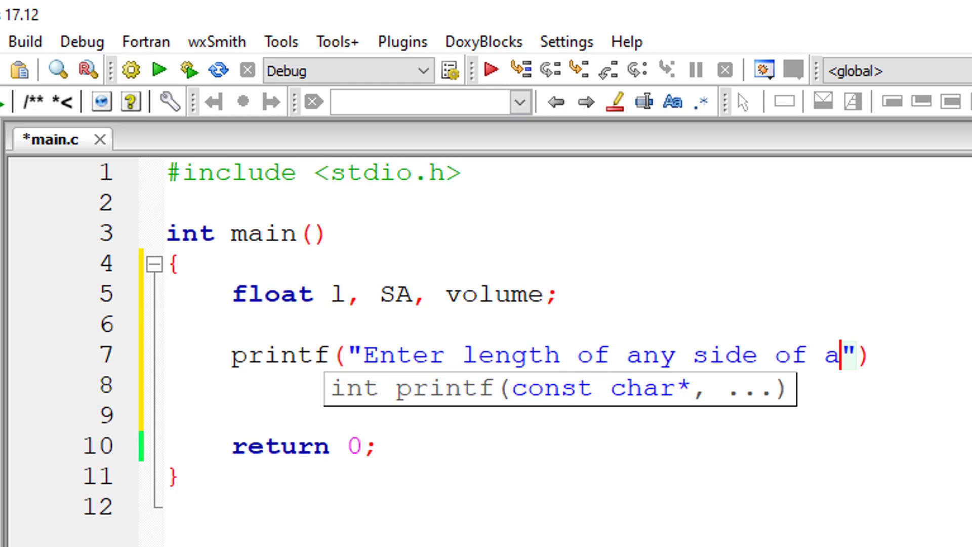
{"action": "type", "text": "cube\\n"}
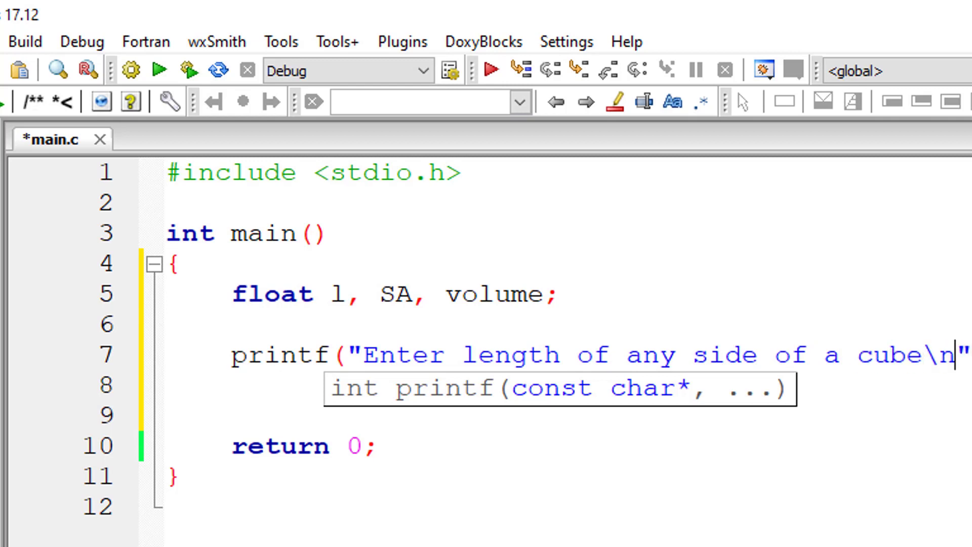
Step: Read the side into l with scanf("%f", &l); and begin the SA assignment
{"action": "type", "text": "scanf()"}
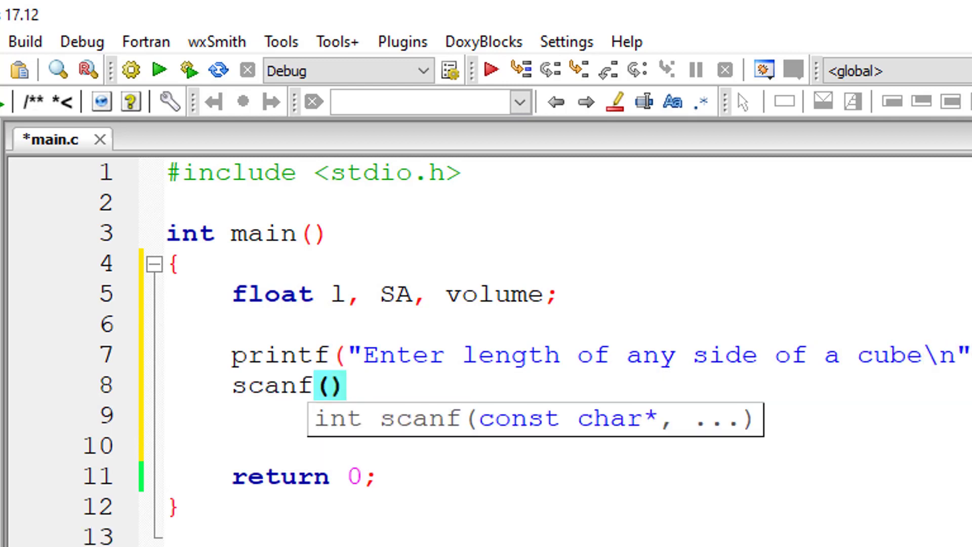
{"action": "type", "text": "\"%f\""}
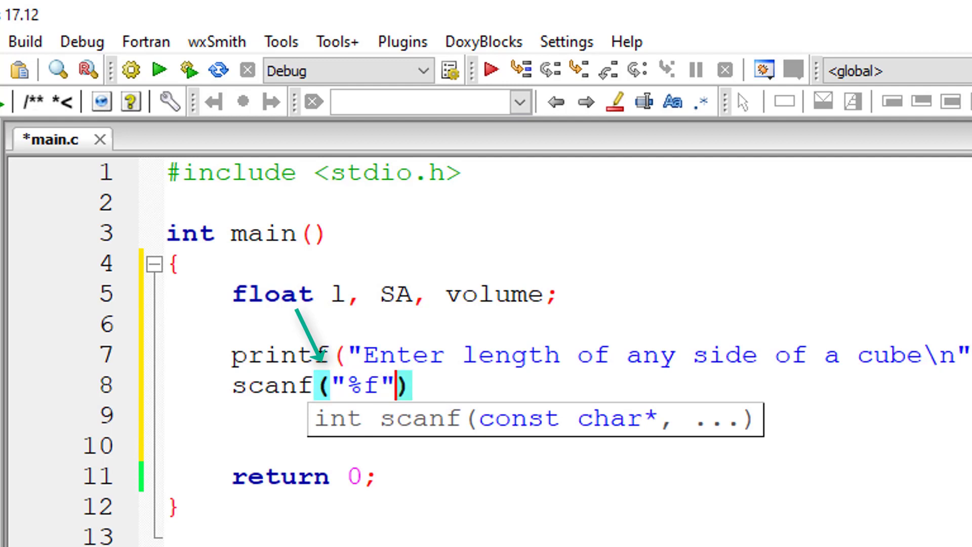
{"action": "type", "text": ", &l"}
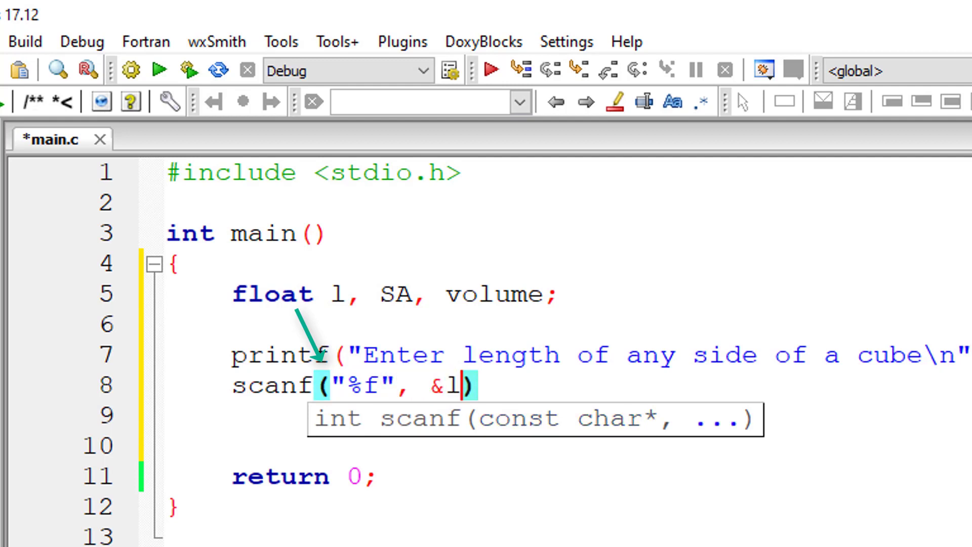
{"action": "type", "text": ";"}
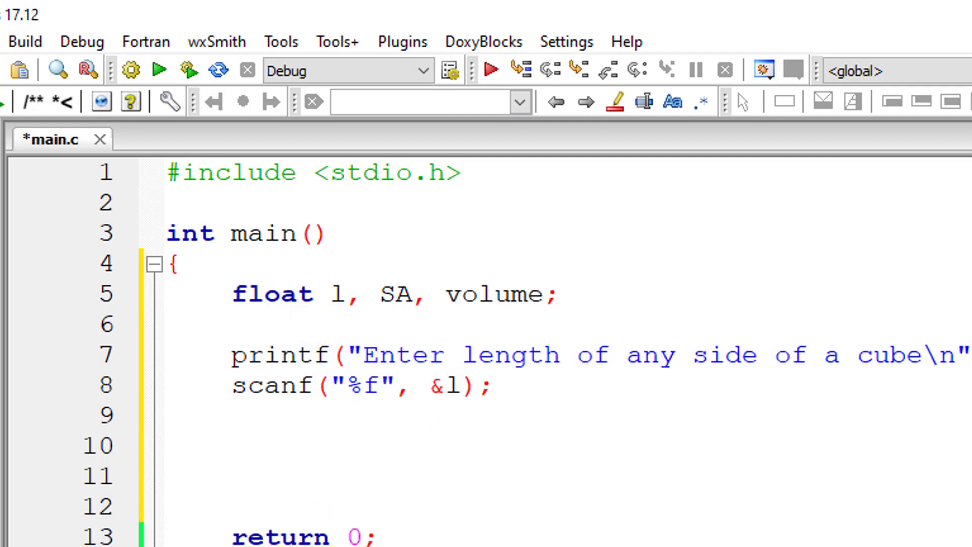
{"action": "type", "text": "SA ="}
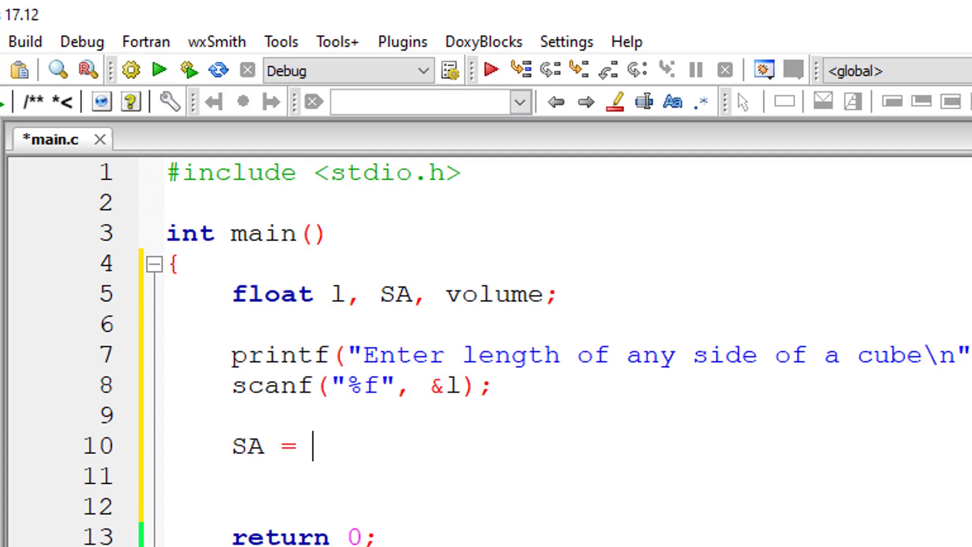
Step: Complete the surface area formula SA = 6 * (l * l)
{"action": "type", "text": "6"}
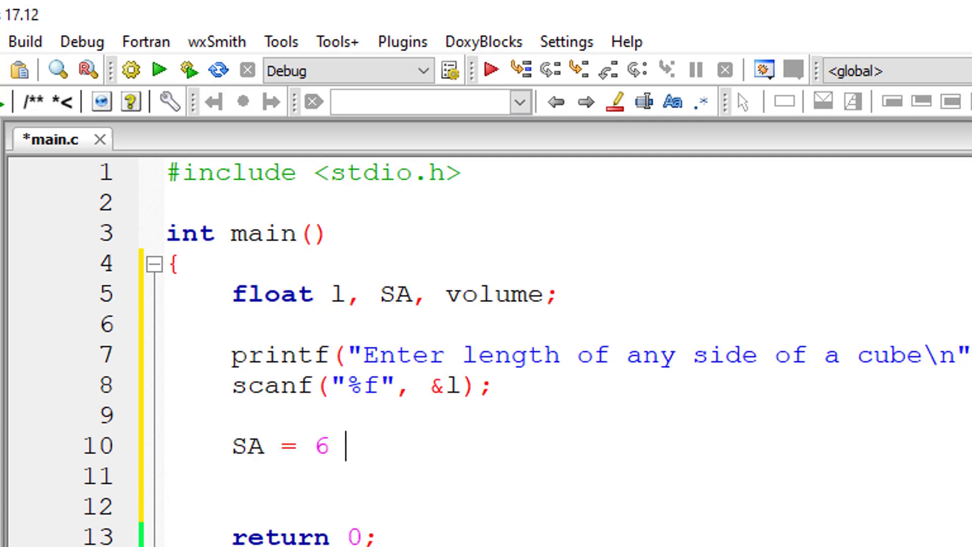
{"action": "type", "text": "* ();"}
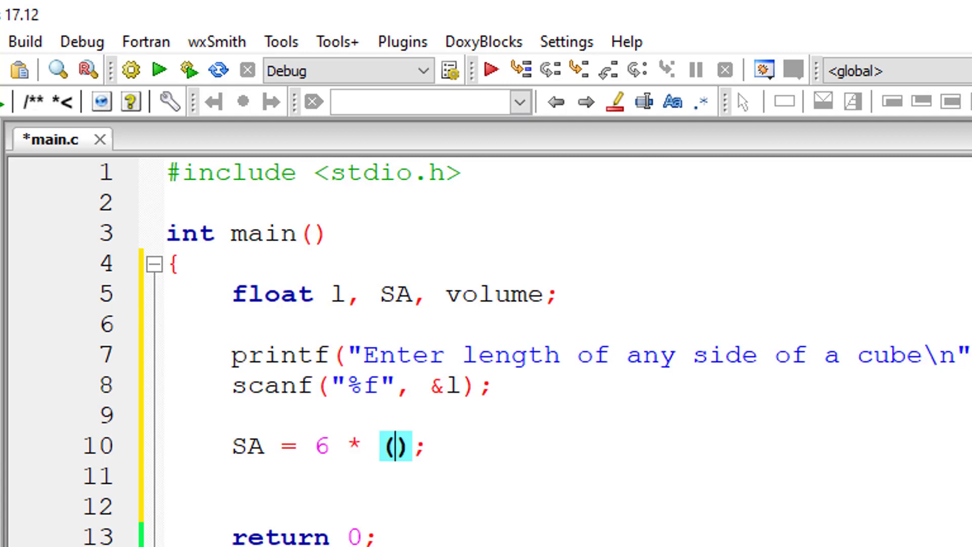
{"action": "type", "text": "l * l"}
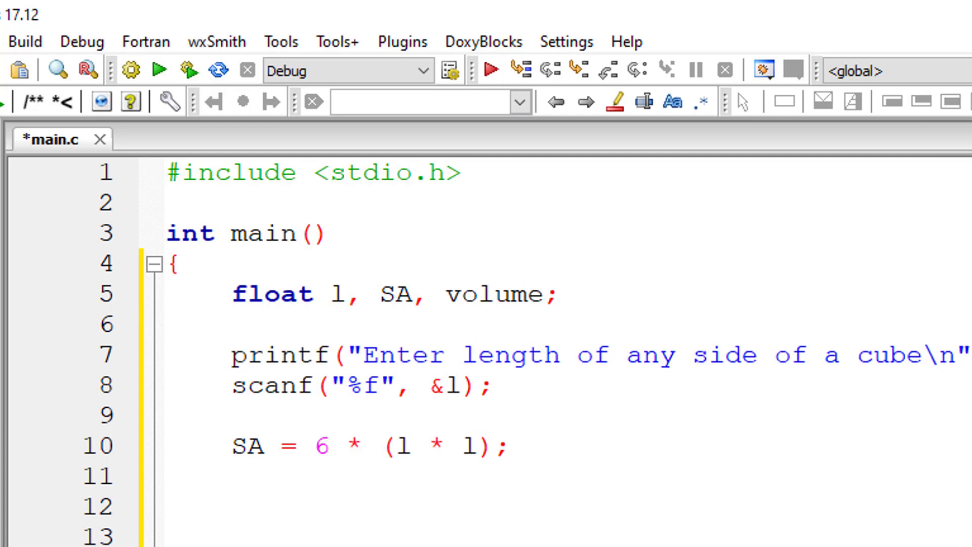
Step: Compute the volume as volume = l * l * l;
{"action": "type", "text": "volume"}
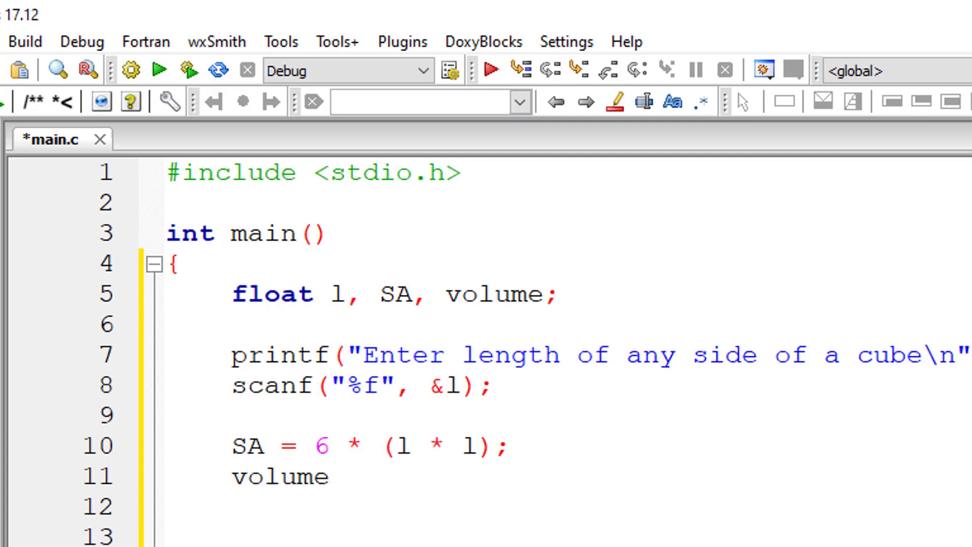
{"action": "type", "text": "= l *"}
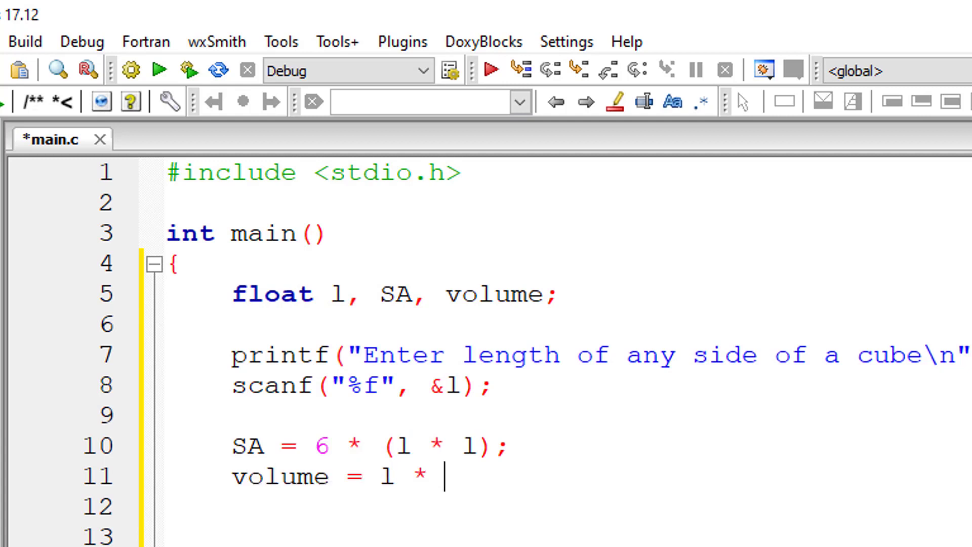
{"action": "type", "text": "l *"}
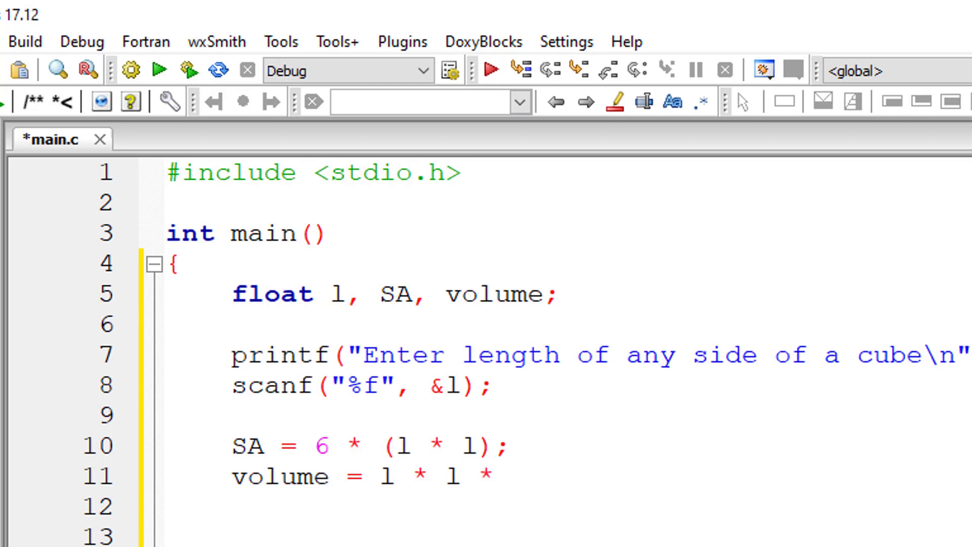
{"action": "type", "text": "l;"}
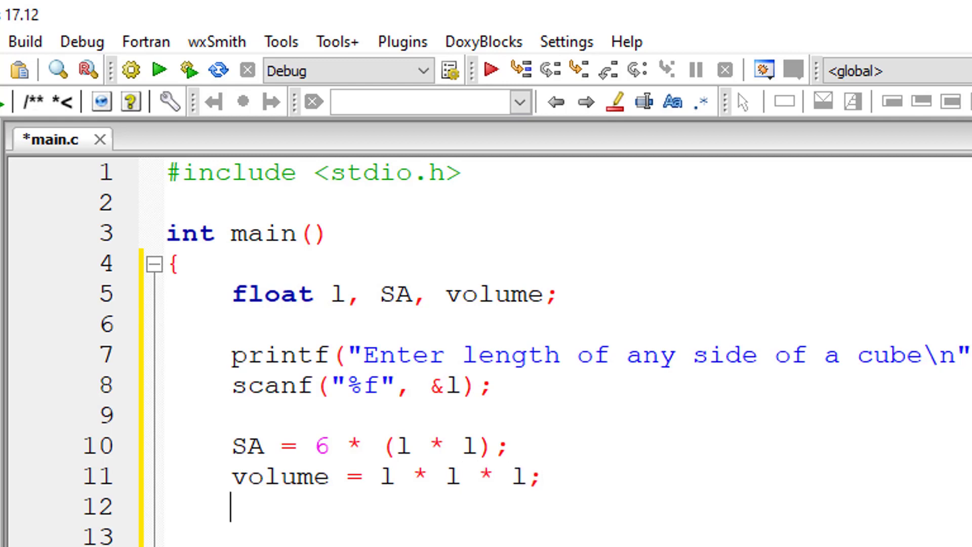
Step: Compute the lateral surface area as LSA = 4 * (l * l)
{"action": "type", "text": "LSA"}
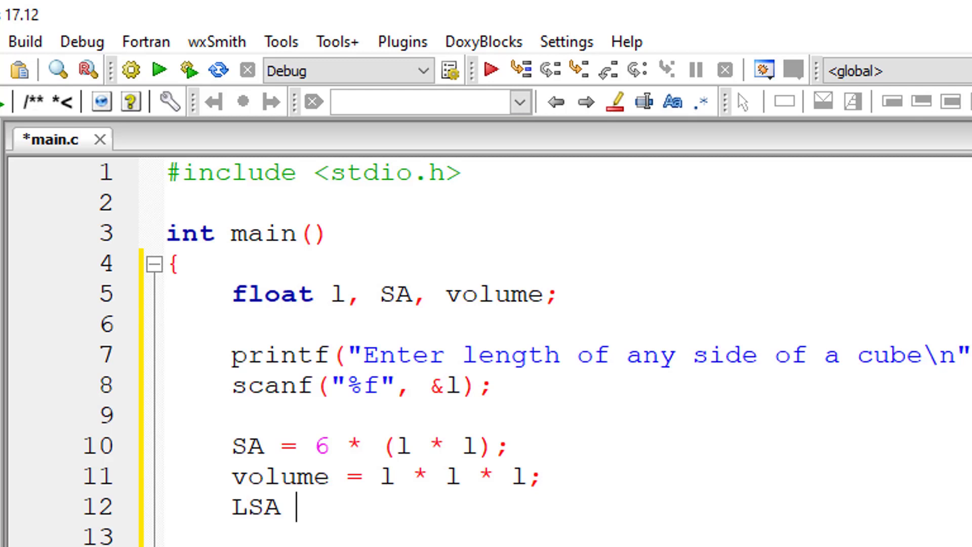
{"action": "type", "text": "= 4"}
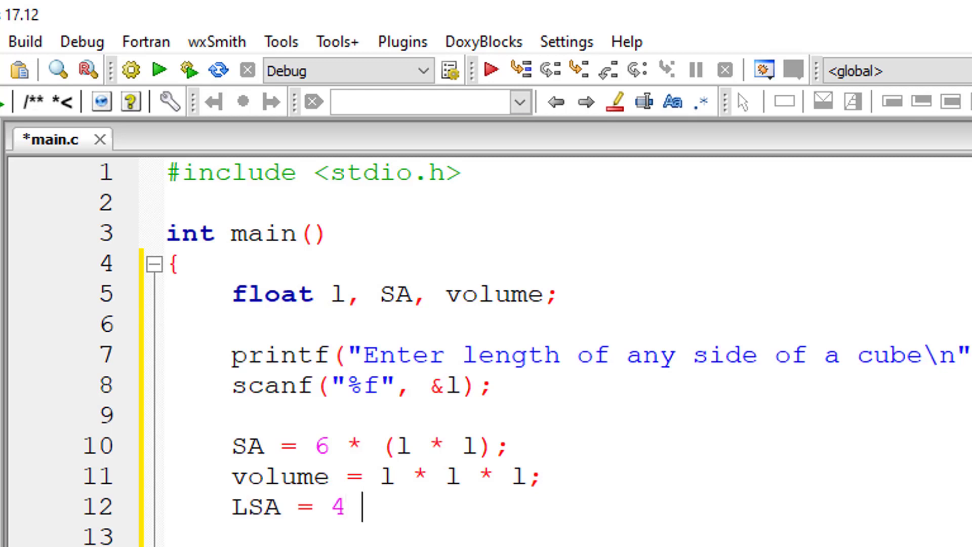
{"action": "type", "text": "* ();"}
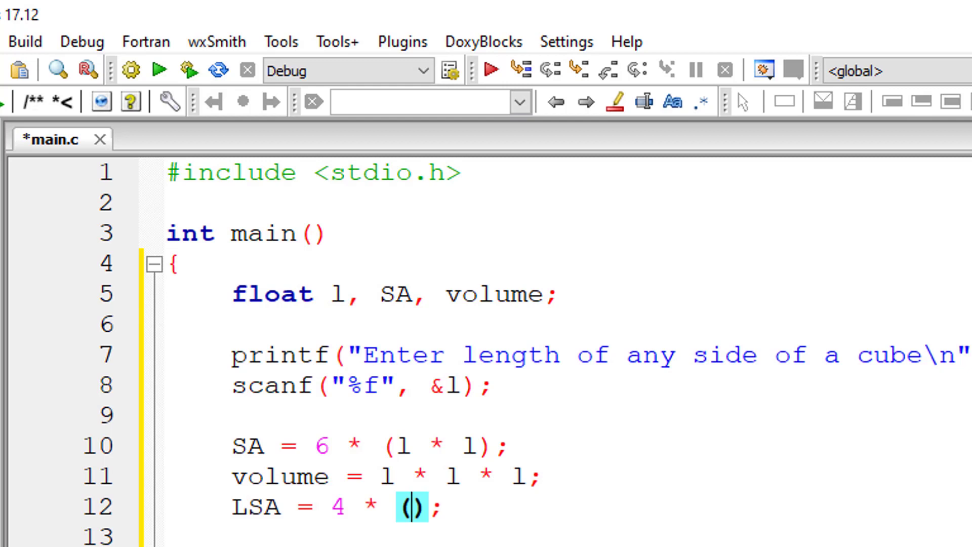
{"action": "type", "text": "l * l"}
{"action": "type", "text": "printf("}
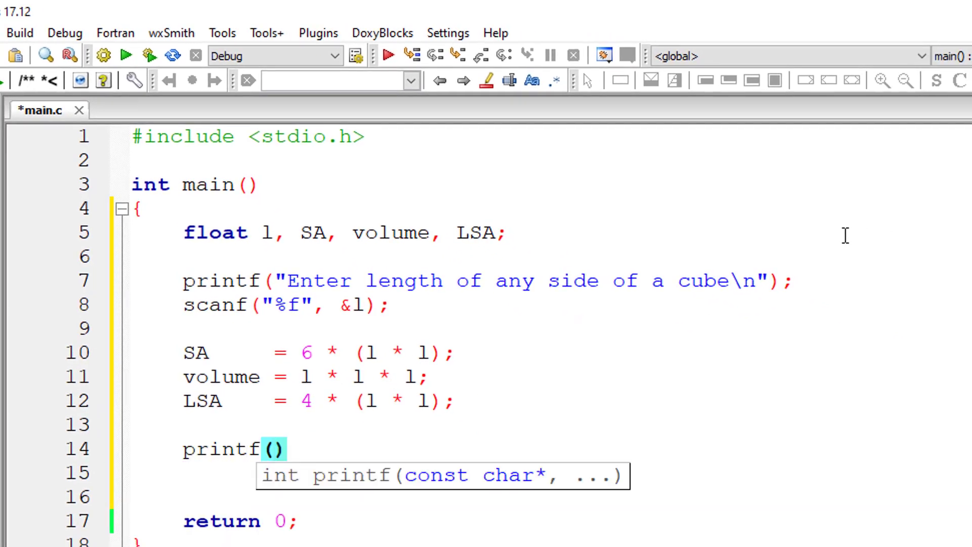
Step: Print the surface area with printf("Surface Area = %f\n", SA)
{"action": "type", "text": "Surface Area\""}
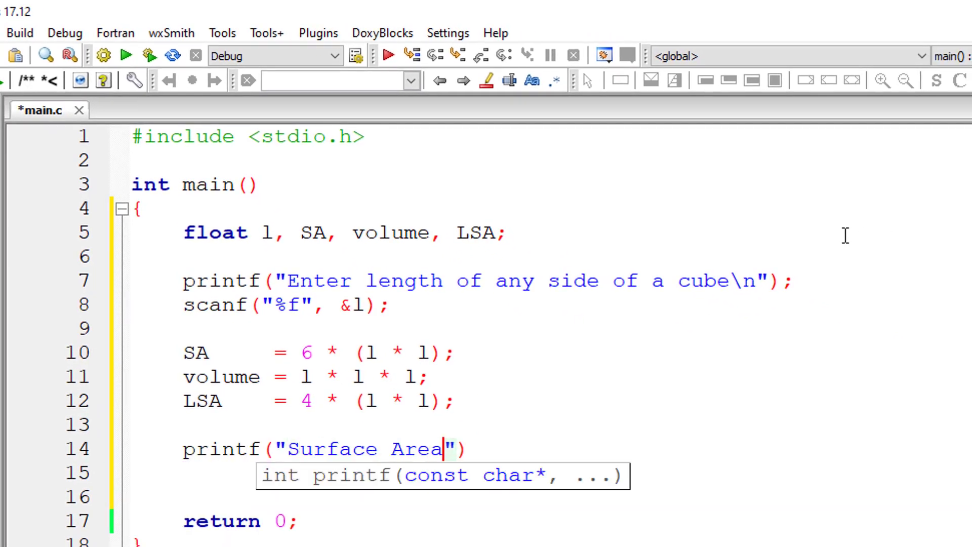
{"action": "type", "text": "= %f\\n"}
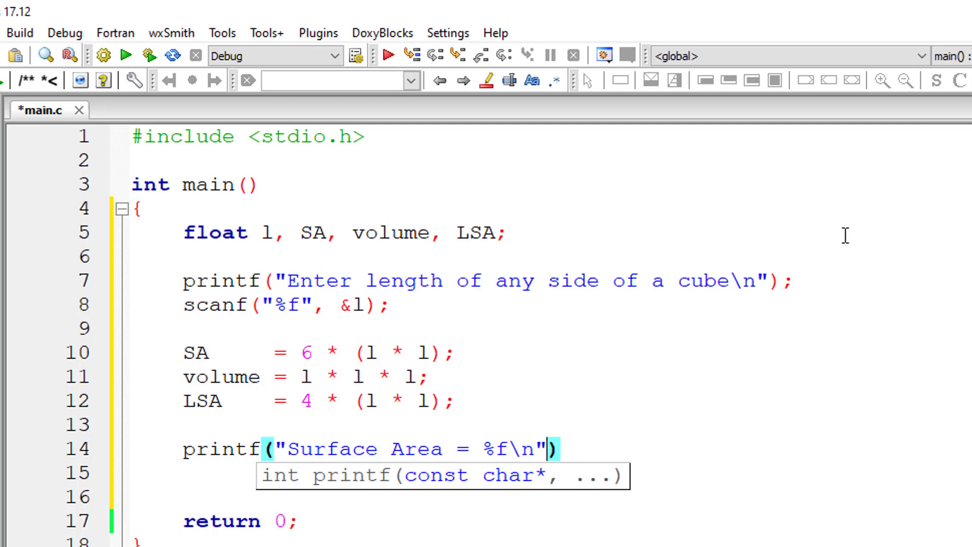
{"action": "type", "text": ", SA"}
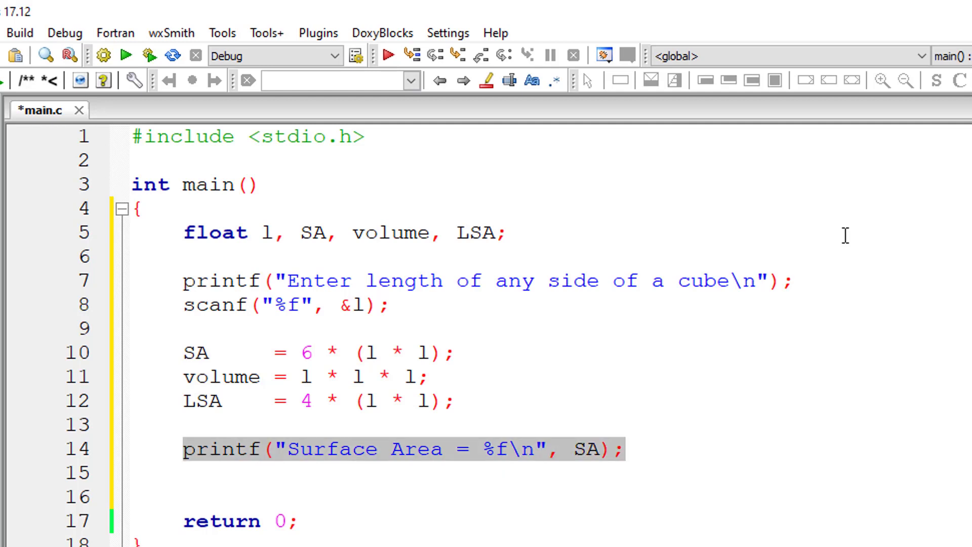
Step: Print Volume and Lateral Surface Area with two more printf lines, then save main.c
{"action": "type", "text": "printf(\"Surface Area = %f\\n\", vo"}
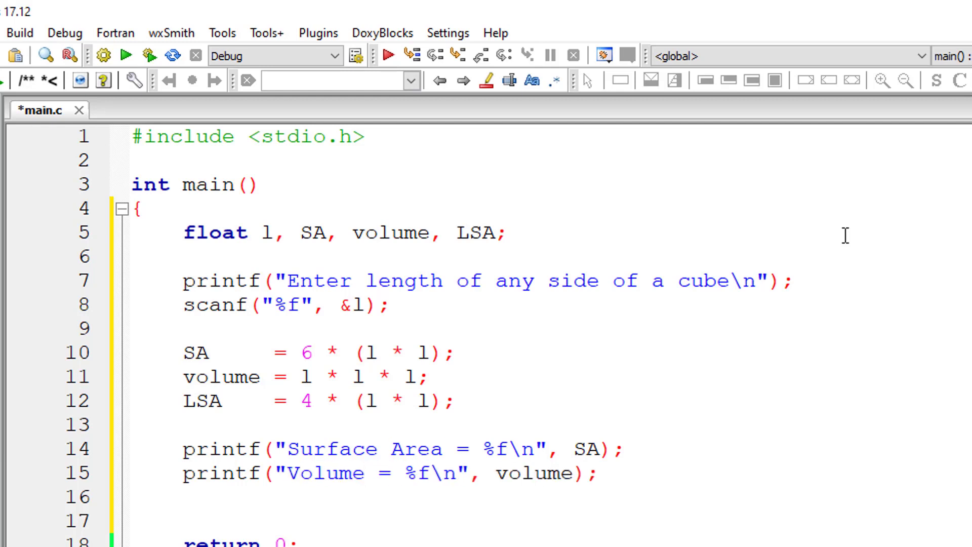
{"action": "type", "text": "printf(\"Surface Area = %f\\n\", LSA);"}
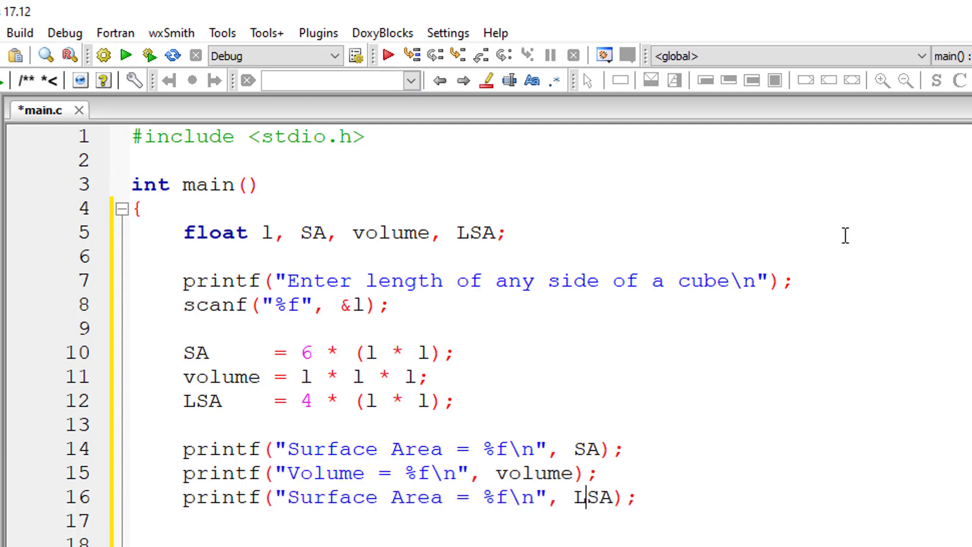
{"action": "type", "text": "Lateral"}
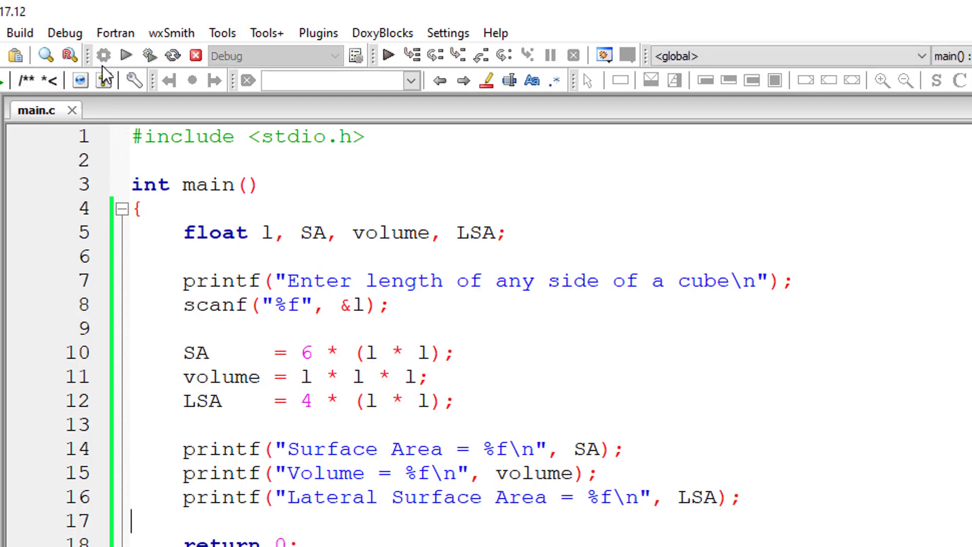
Step: Build and run the program with side 5, getting SA 150, volume 125, LSA 100
{"action": "left_click", "coordinate": [124, 56]}
{"action": "type", "text": "3"}
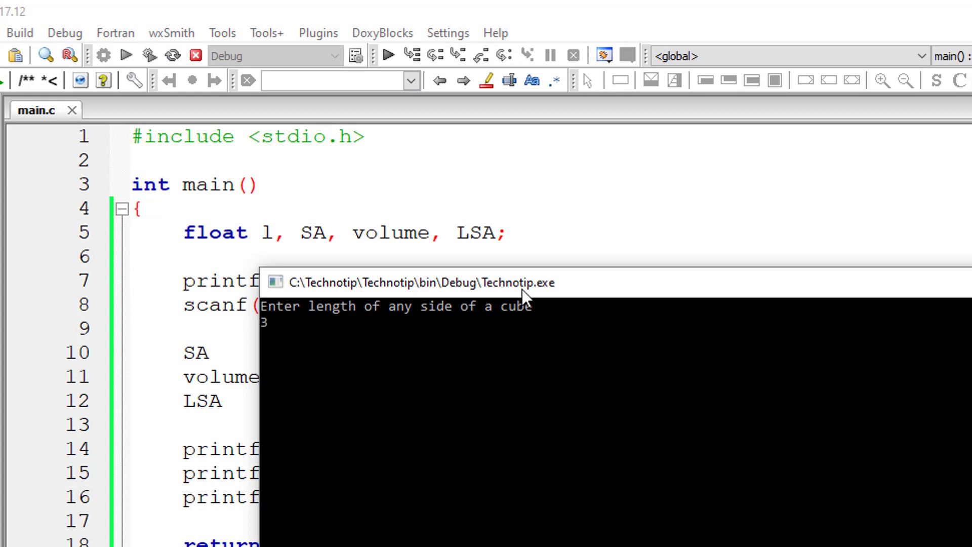
{"action": "key", "text": "Return"}
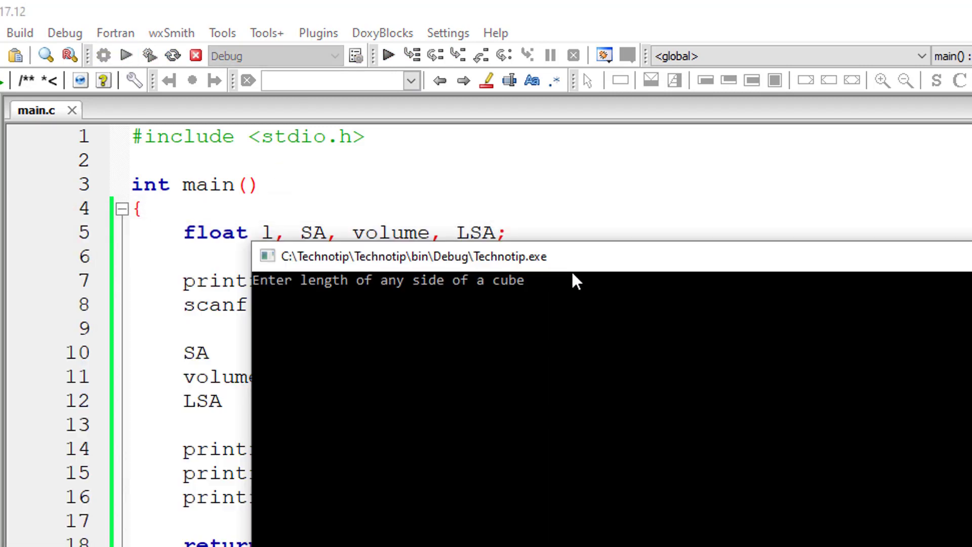
{"action": "type", "text": "5"}
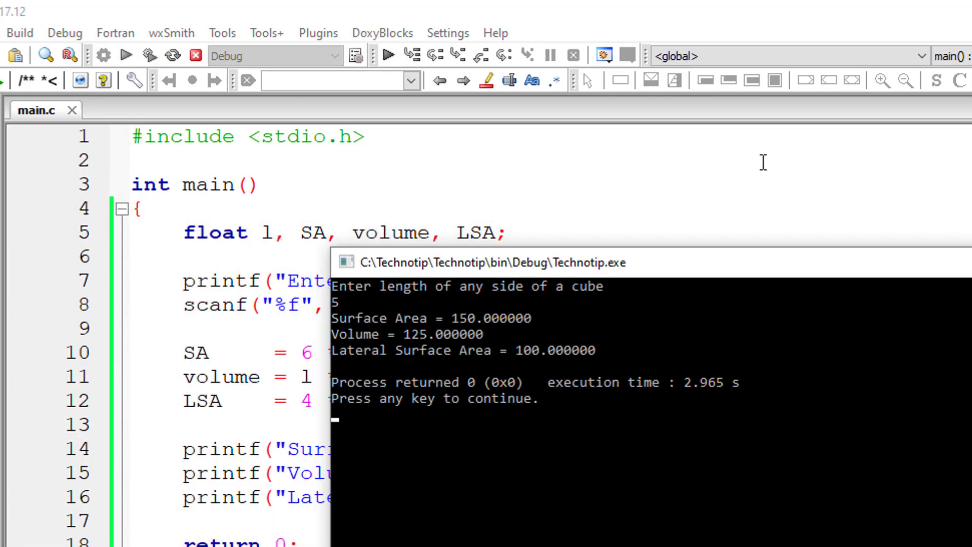
{"action": "mouse_move", "coordinate": [645, 375]}
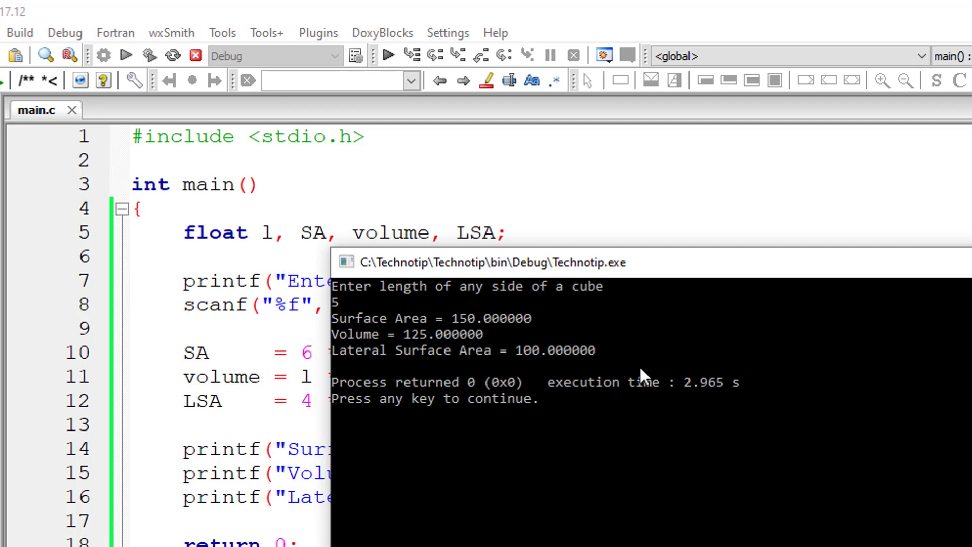